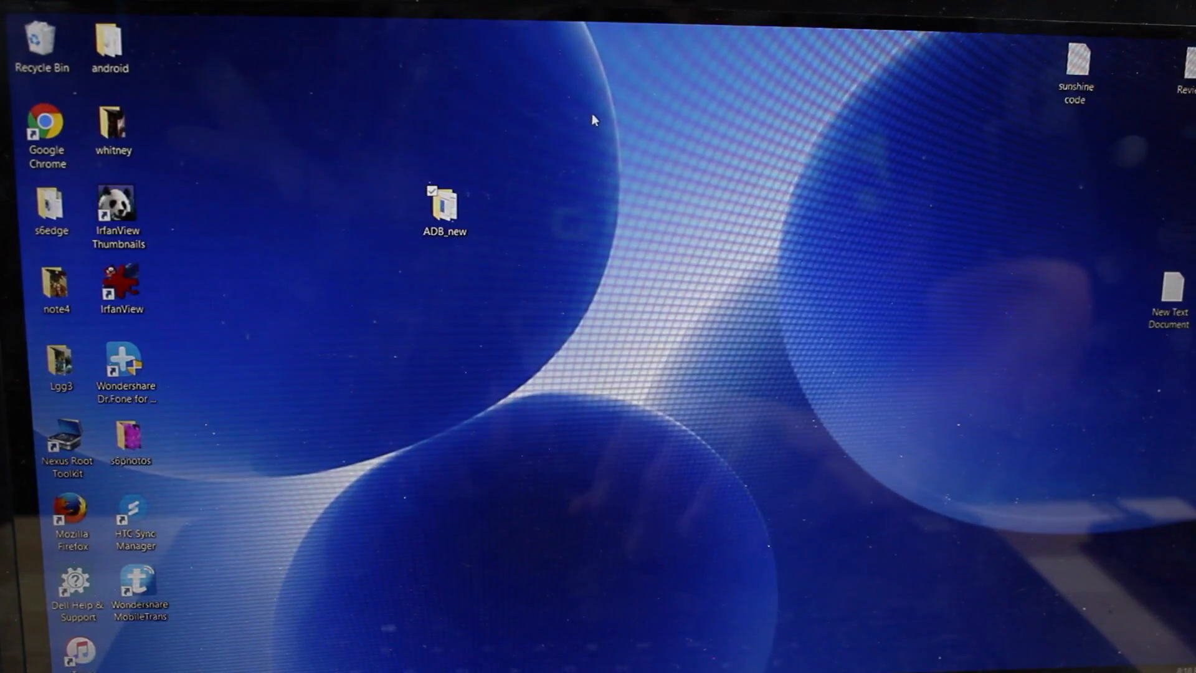
- Start a command window inside the ADB_new folder from its context menu
{"action": "double_click", "coordinate": [443, 202]}
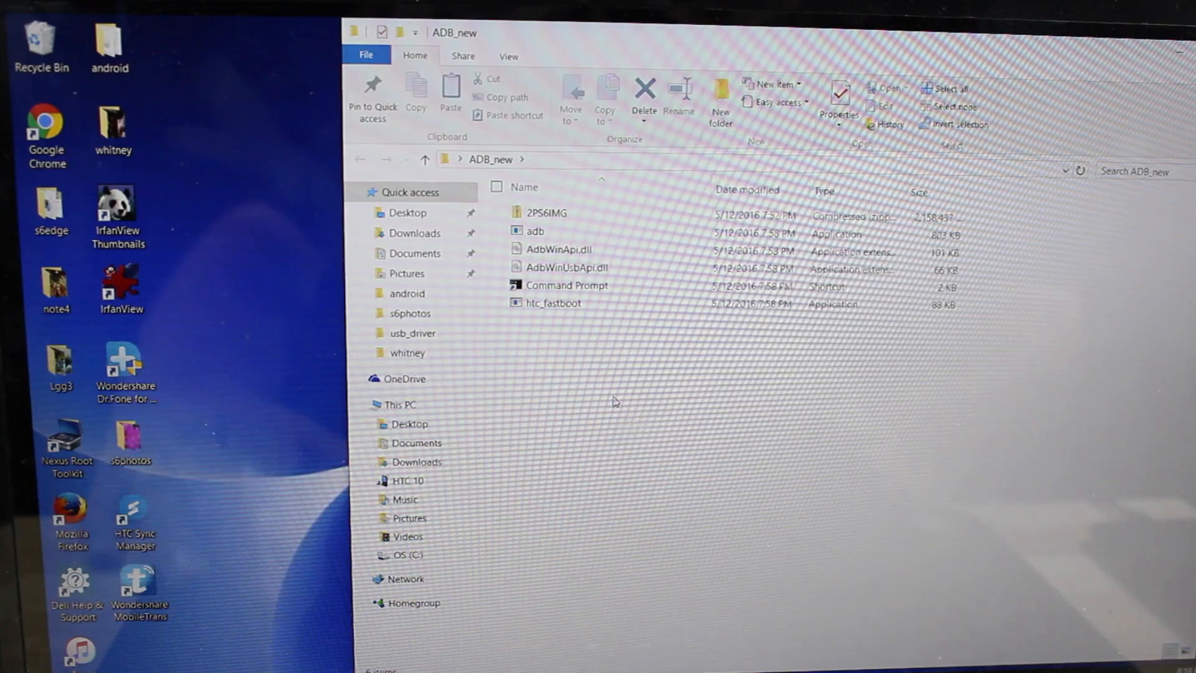
{"action": "right_click", "coordinate": [615, 402]}
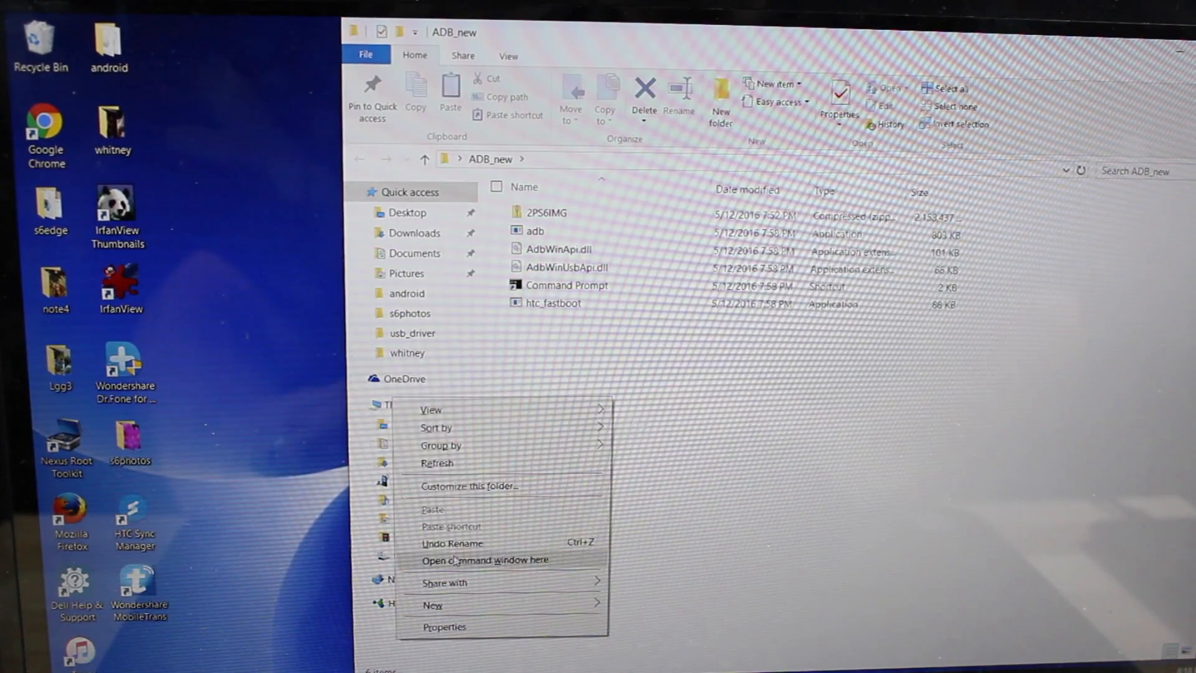
{"action": "left_click", "coordinate": [485, 559]}
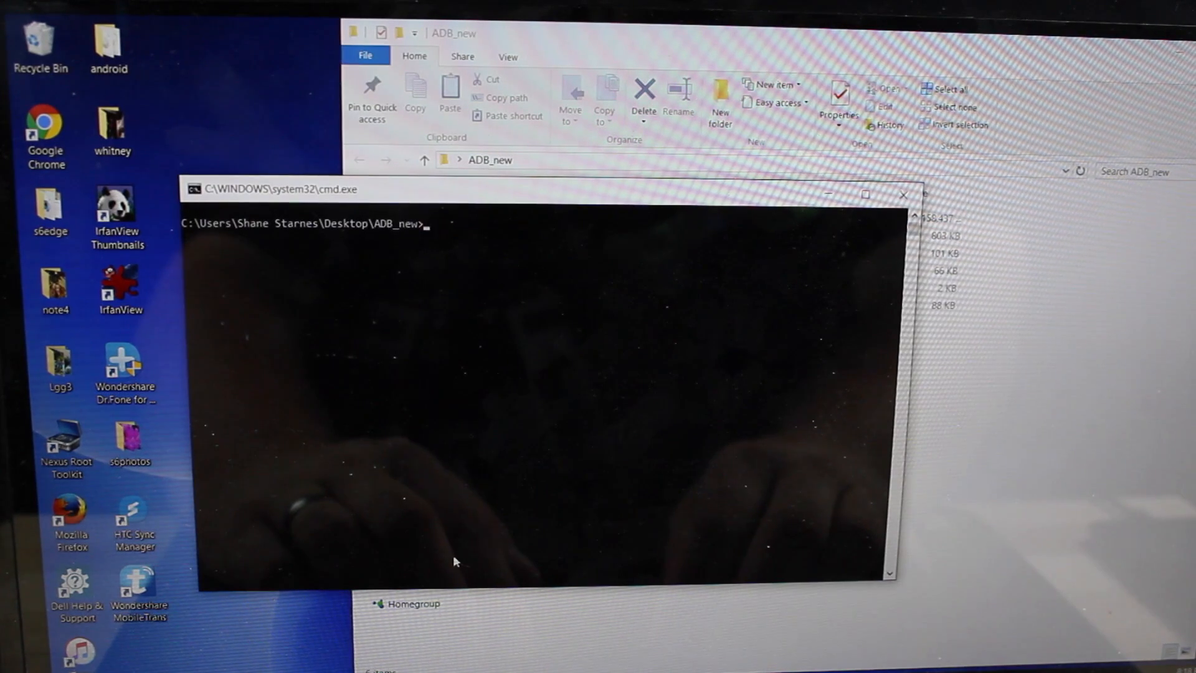
- Run 'adb reboot bootloader' to restart the connected phone into its bootloader
{"action": "type", "text": "ad"}
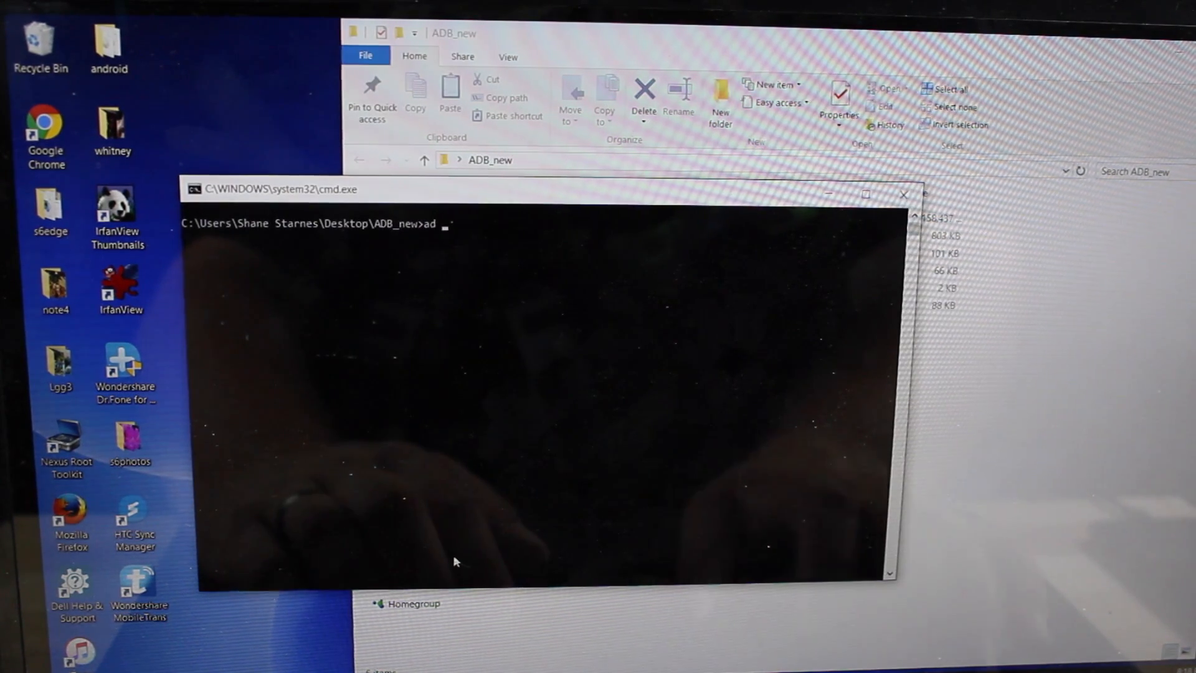
{"action": "type", "text": "b reboot"}
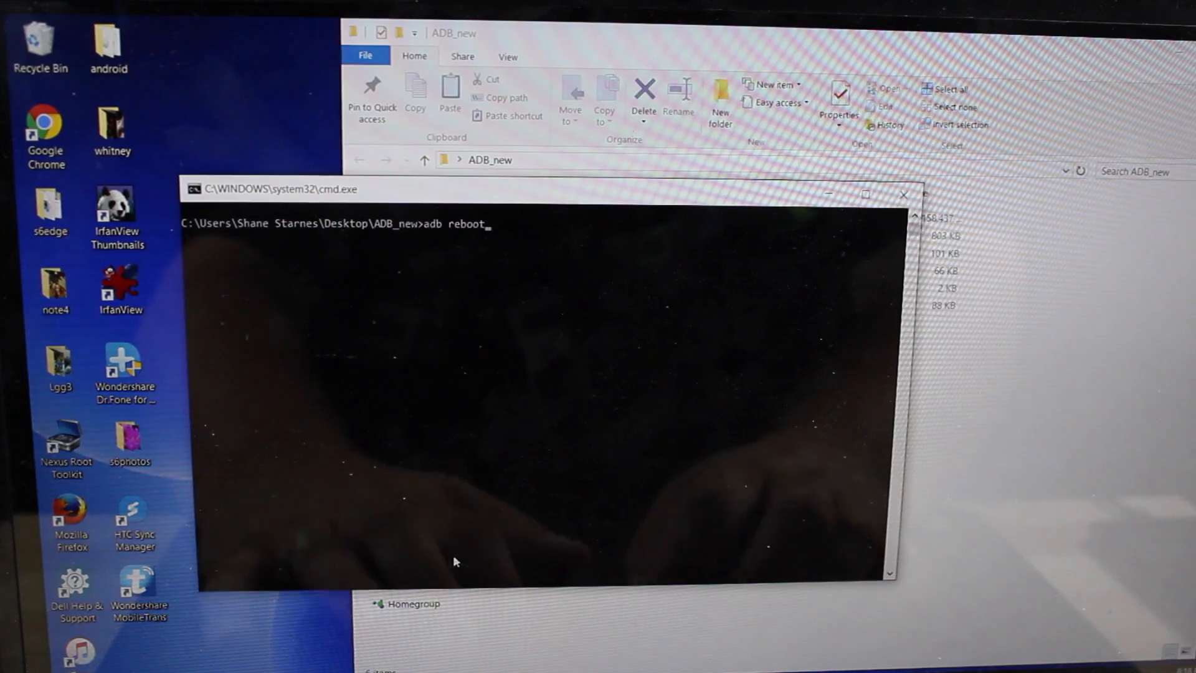
{"action": "key", "text": "Return"}
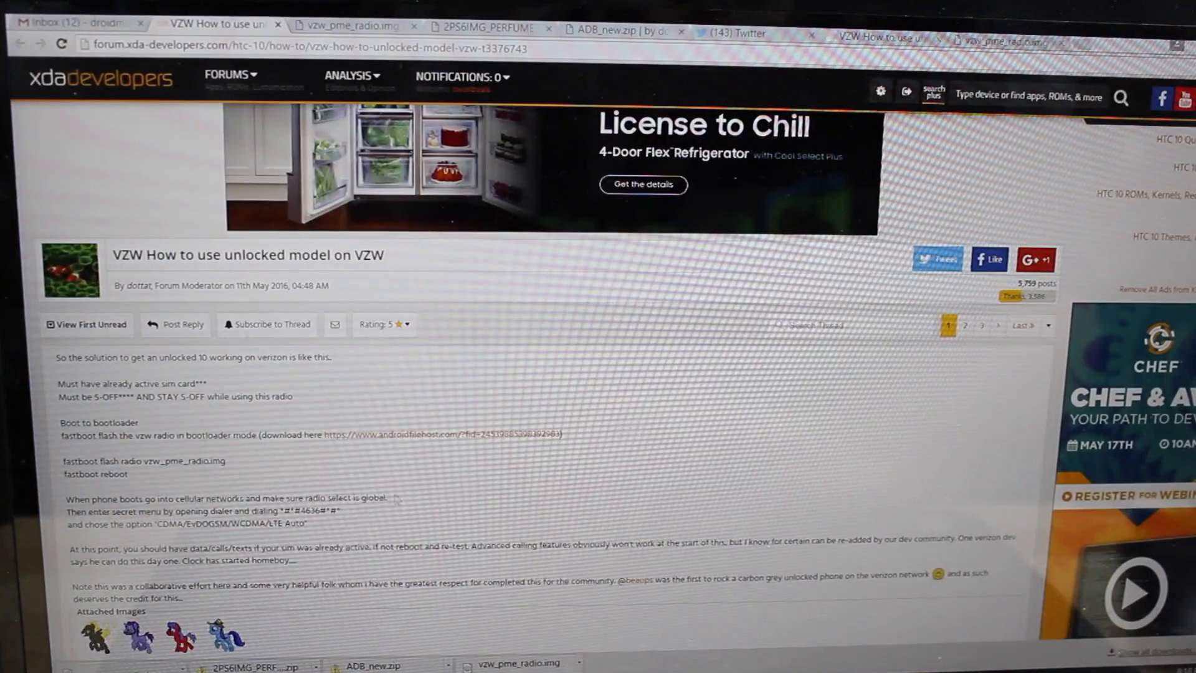
{"action": "mouse_move", "coordinate": [161, 427]}
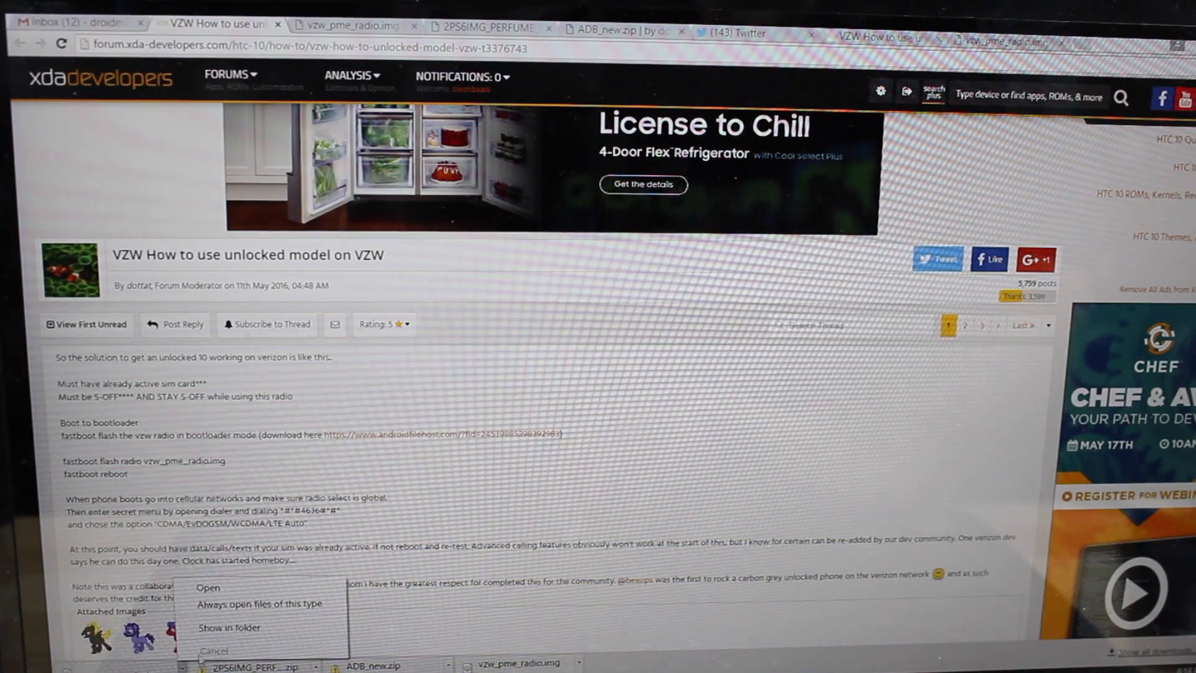
- Copy the 'fastboot flash radio vzw_pme_radio.img' line from the forum post
{"action": "left_click", "coordinate": [229, 626]}
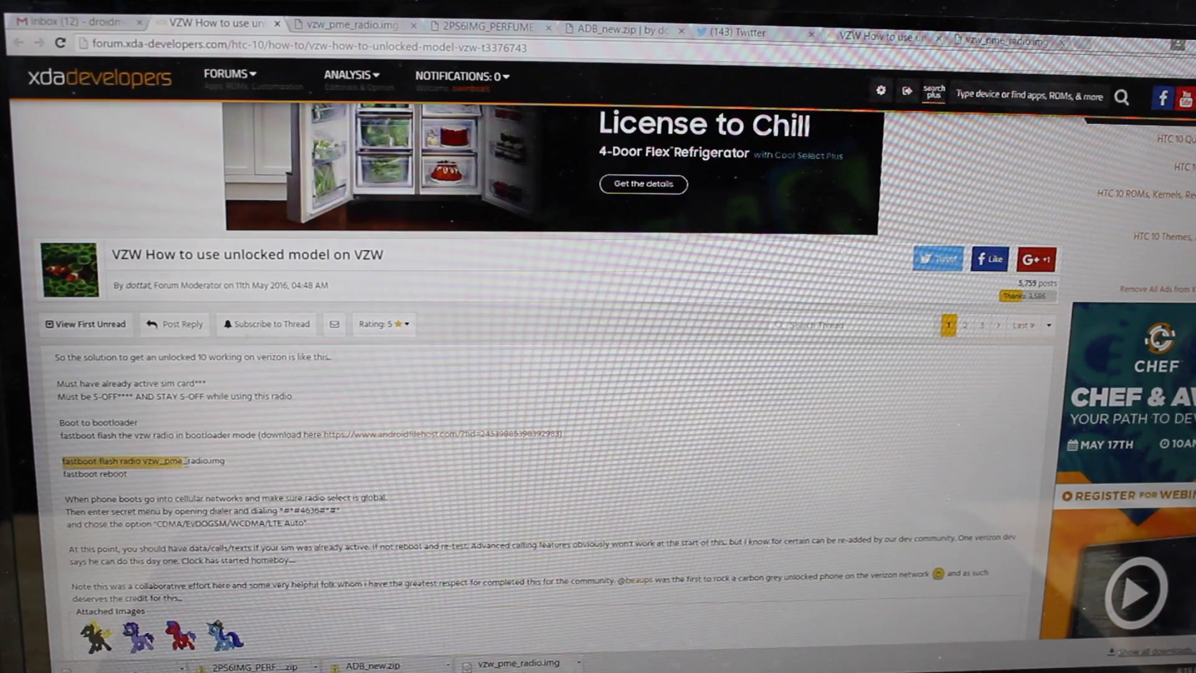
{"action": "right_click", "coordinate": [141, 461]}
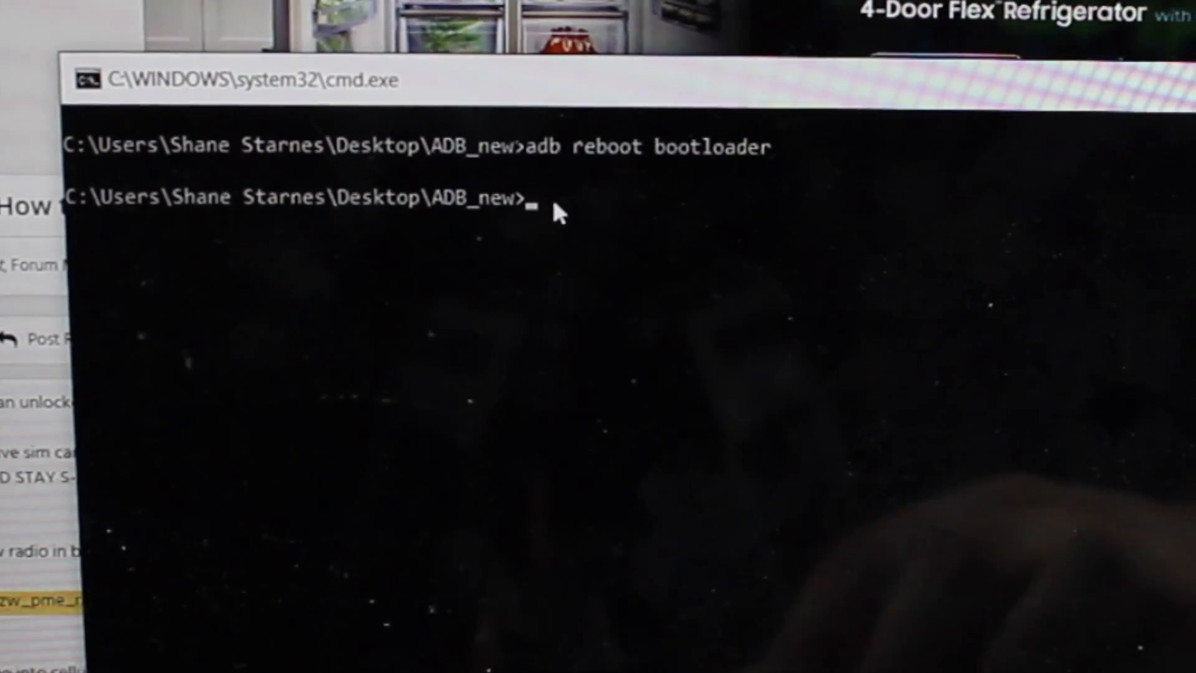
- Enter 'fastboot flash radio vzw_pme_radio.img' to flash the Verizon radio image
{"action": "type", "text": "fastboot flash radio vzw_pme_radio.img"}
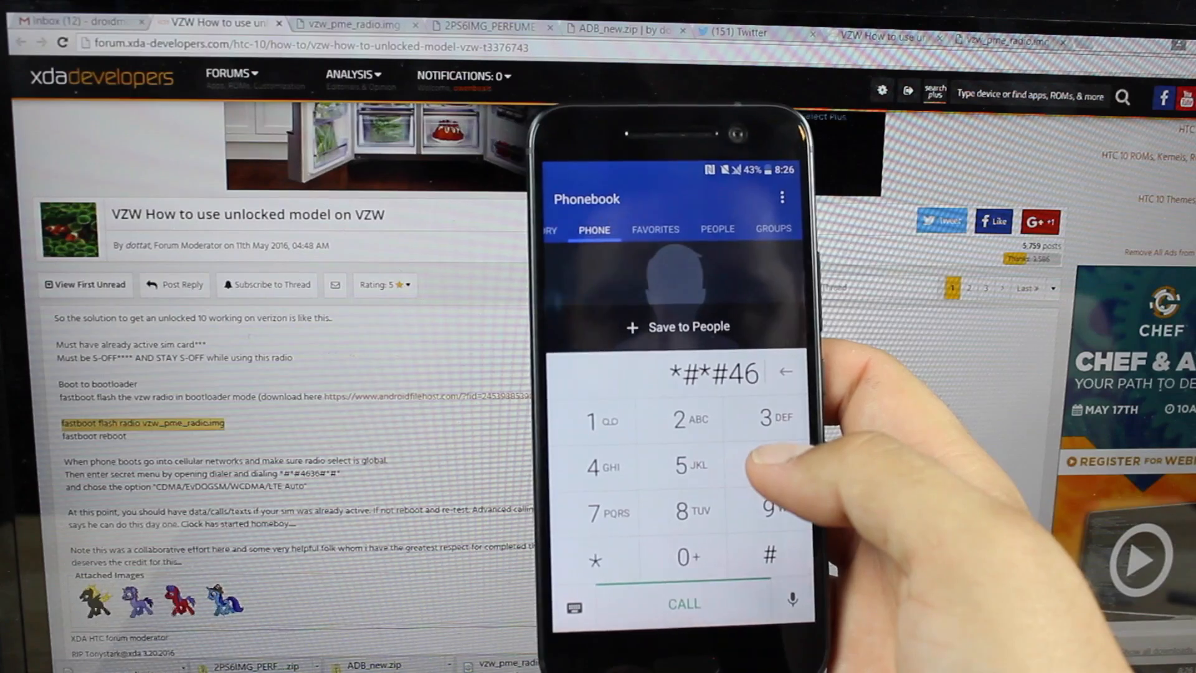
- Dial the next digit of the *#*#4636#*#* code, reaching *#*#463
{"action": "left_click", "coordinate": [773, 419]}
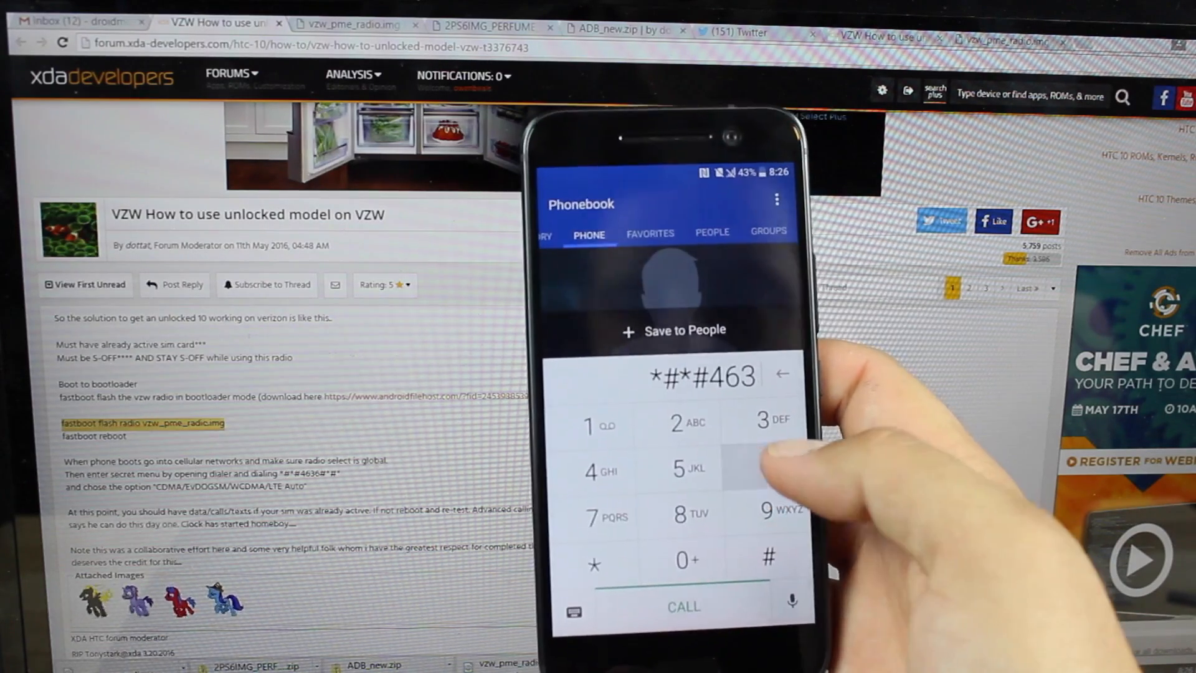